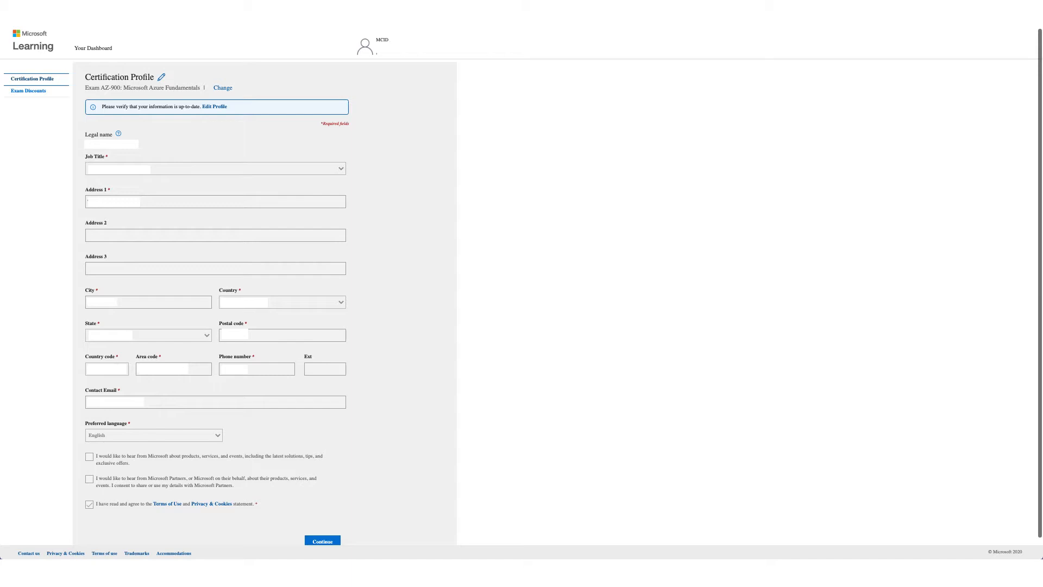
Submit the AZ-900 certification profile details to reach Exam Discounts
click(28, 91)
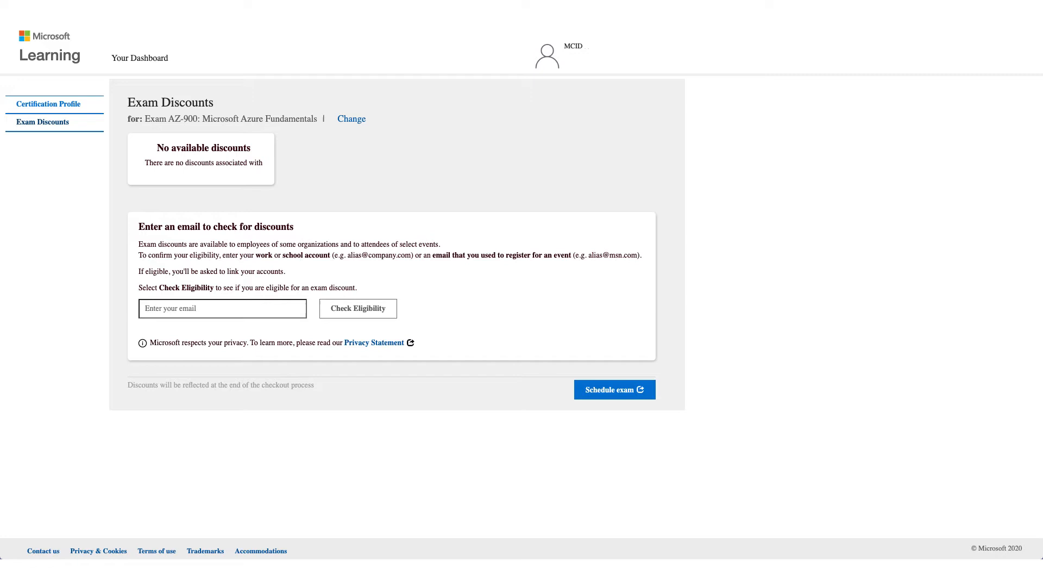
Enter a work email and run the discount eligibility check
click(358, 308)
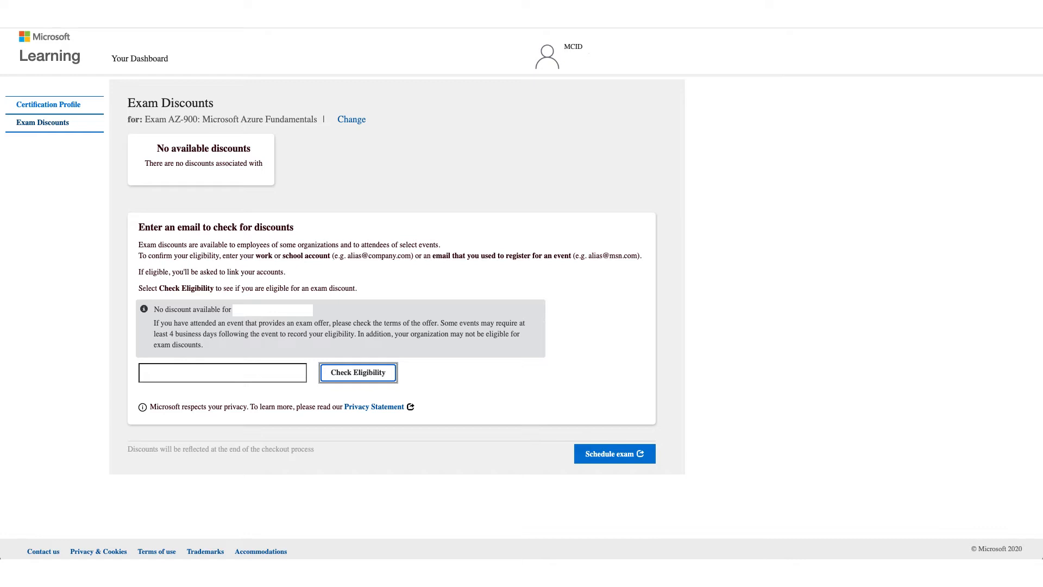
click(358, 372)
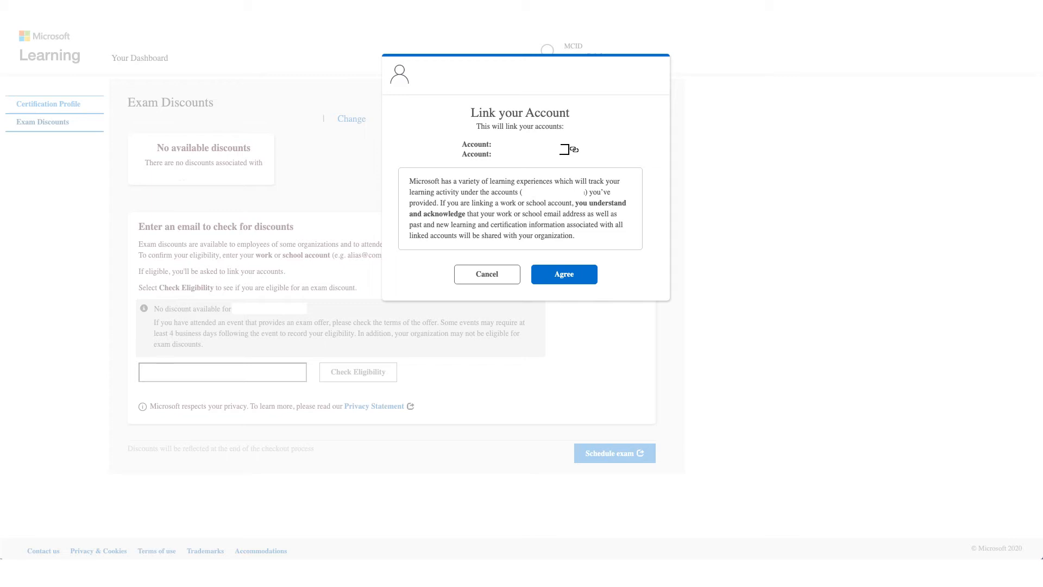
Agree to link the accounts in the Link your Account dialog
click(563, 274)
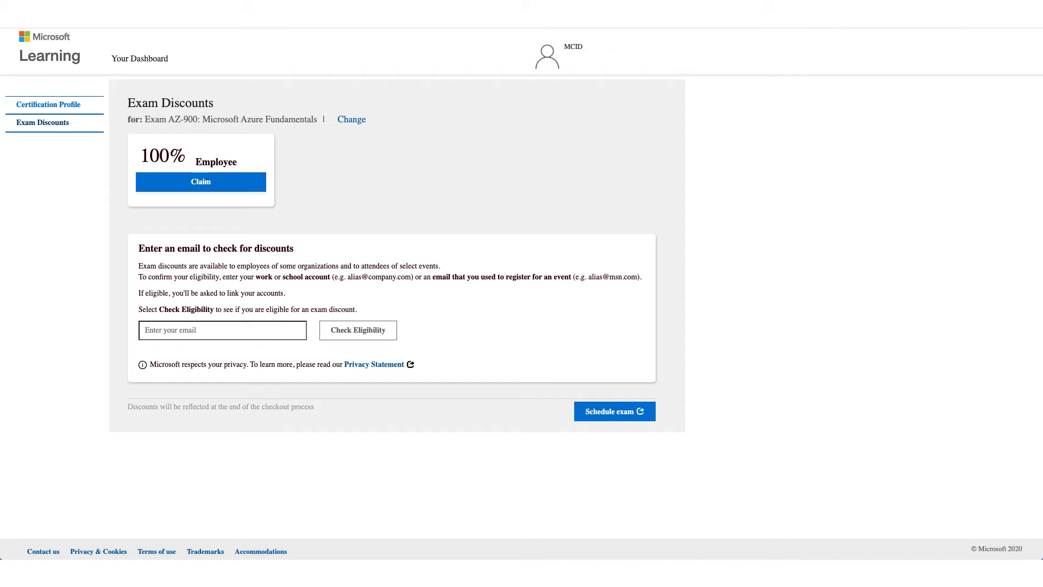
Claim the 100% Employee discount and begin scheduling the exam
click(201, 182)
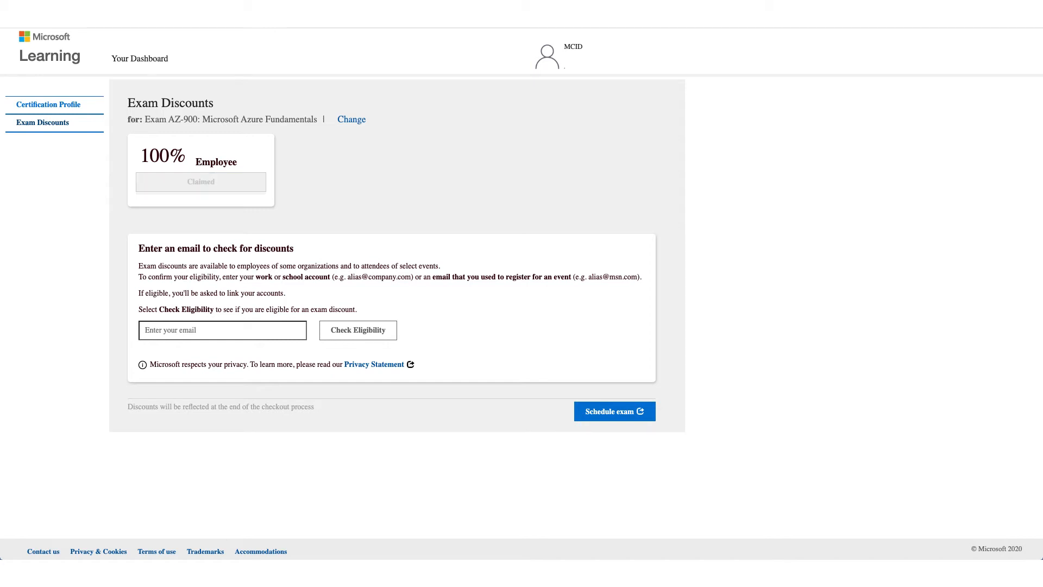
click(613, 411)
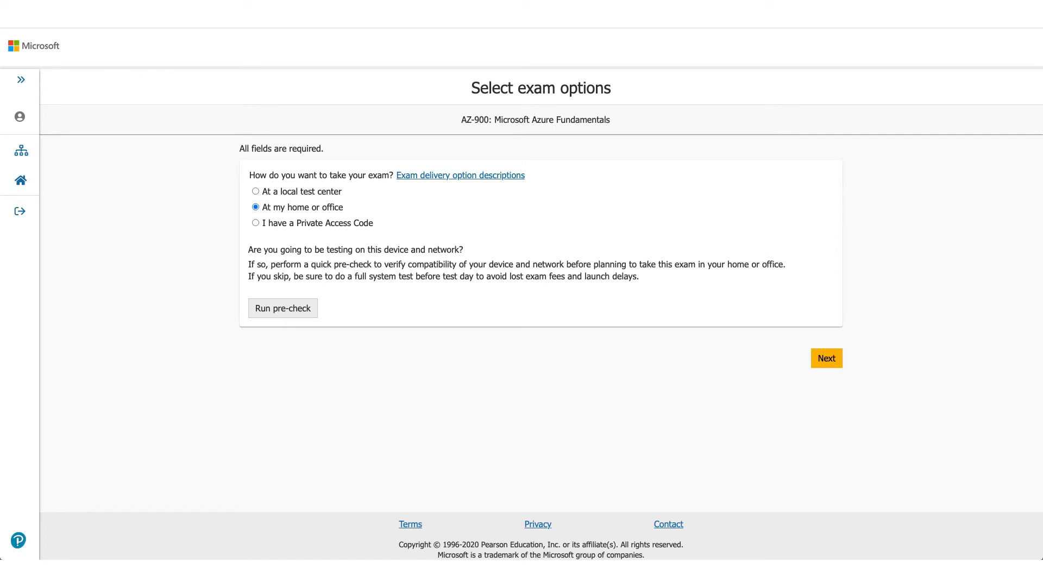
Run the Pearson VUE pre-check for home or office delivery
click(282, 308)
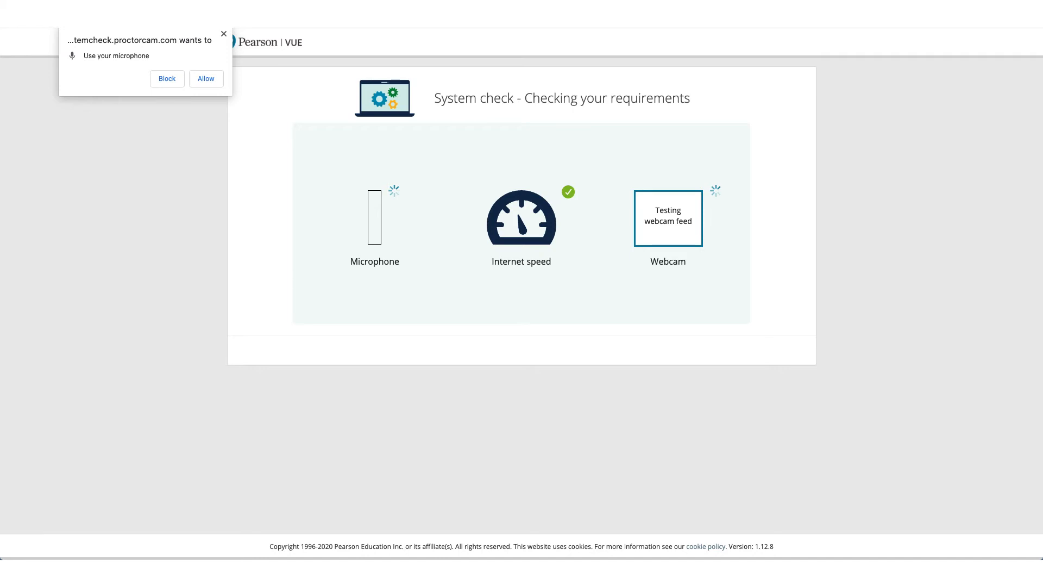
Allow microphone and camera access, then continue past the passed system check
click(204, 78)
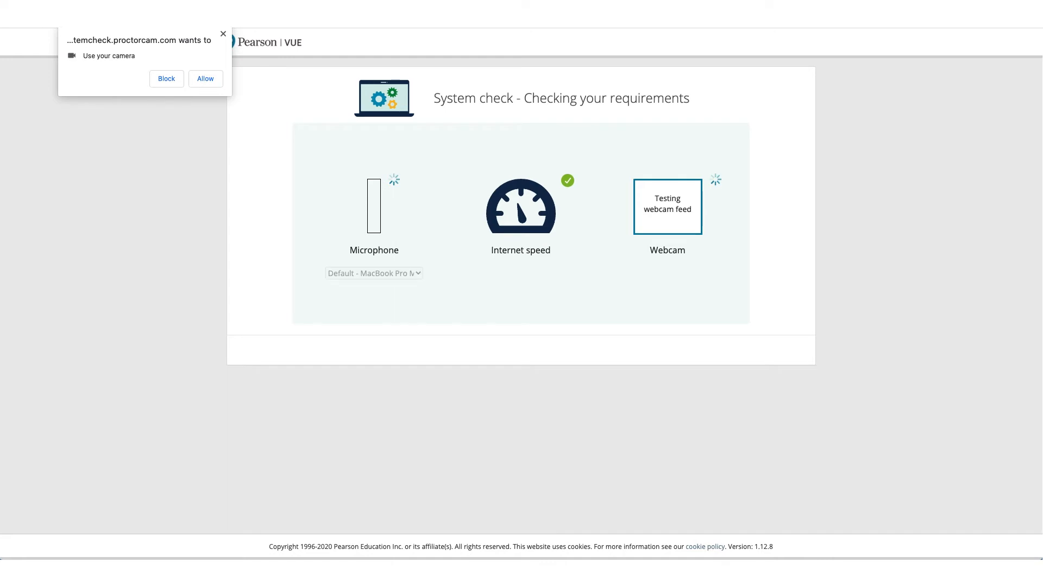
click(205, 78)
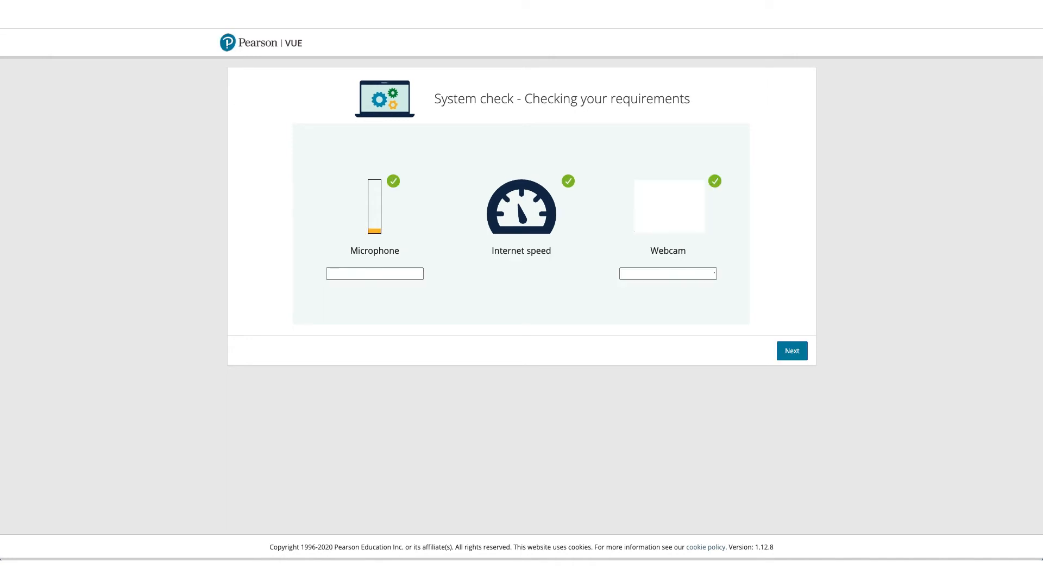
click(792, 350)
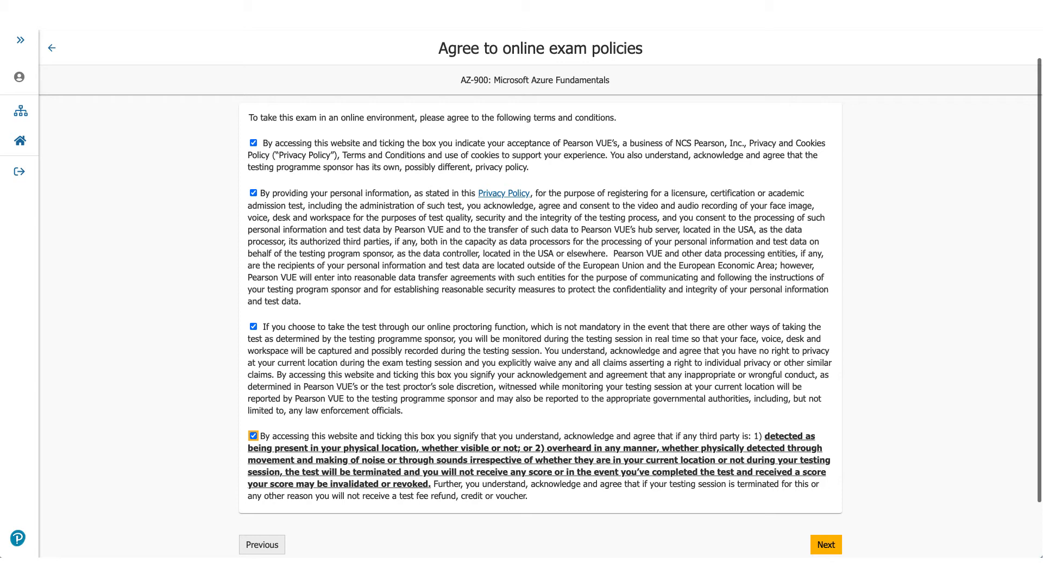
Accept all online exam policies and continue to language selection
click(825, 544)
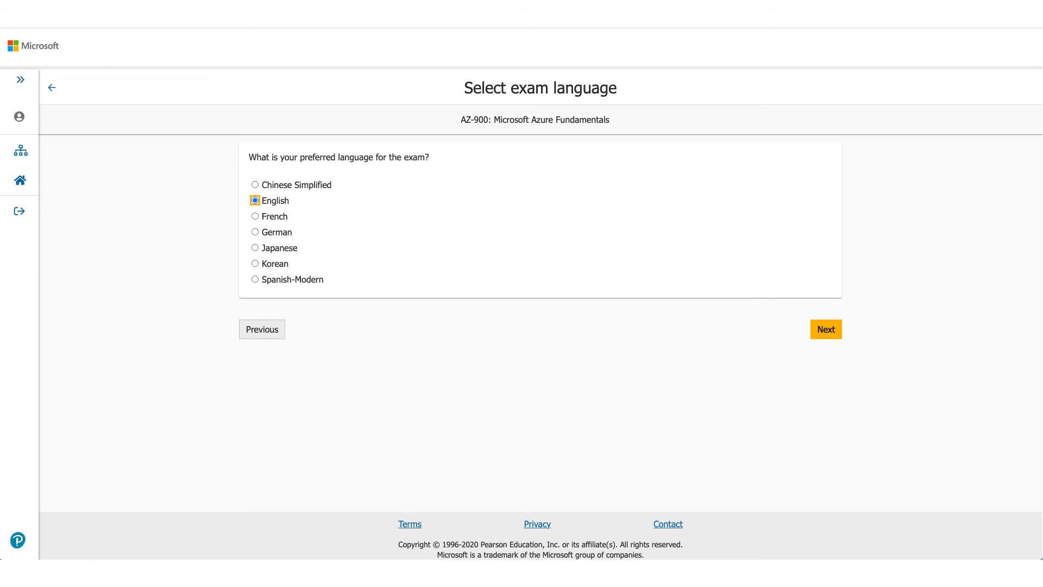
Confirm English as the exam language and the proctor language
click(827, 328)
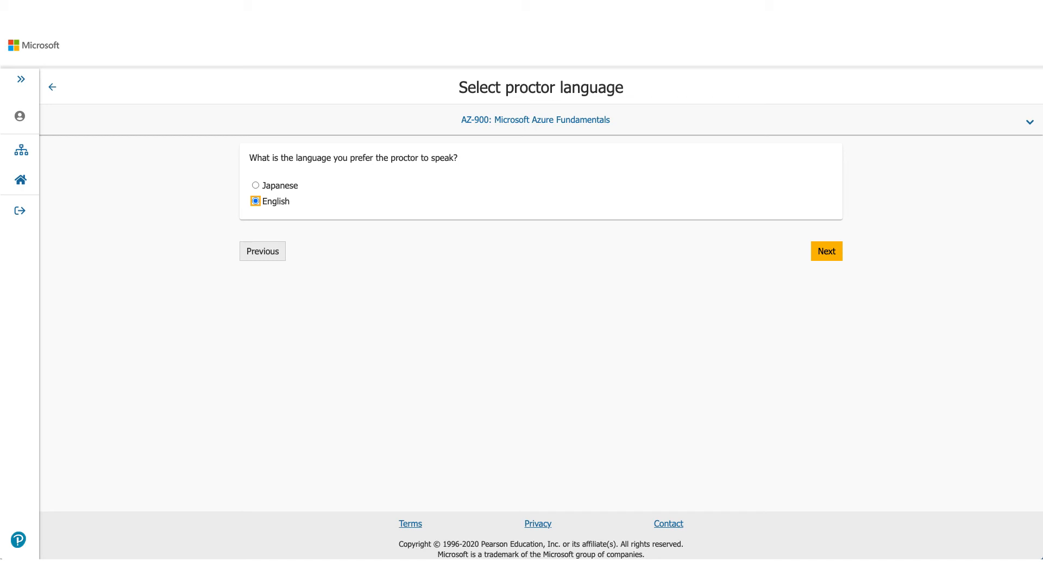
click(827, 251)
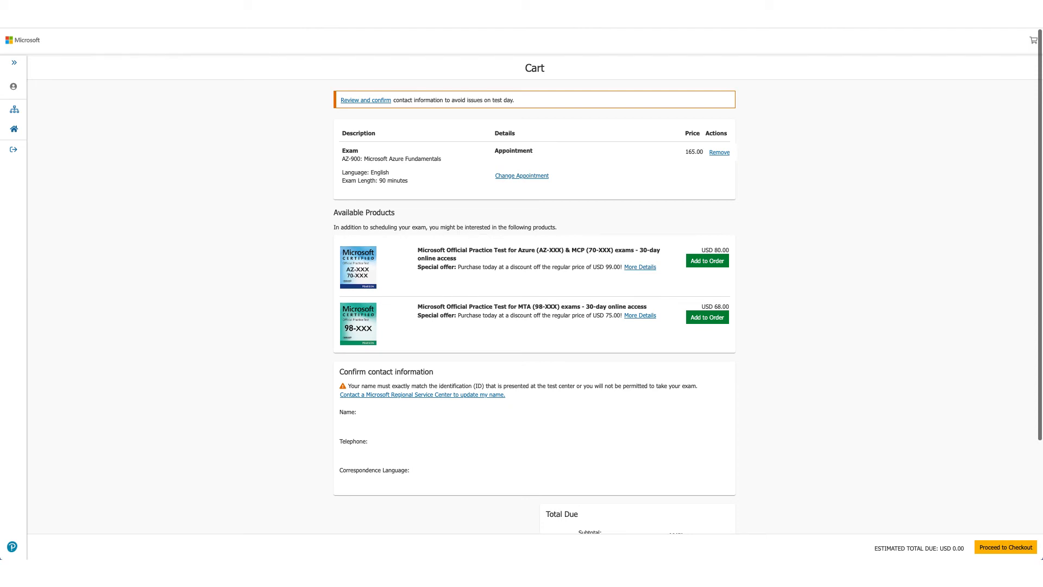
Check the USD 0.00 total due in the cart and proceed to checkout
scroll(down, 3)
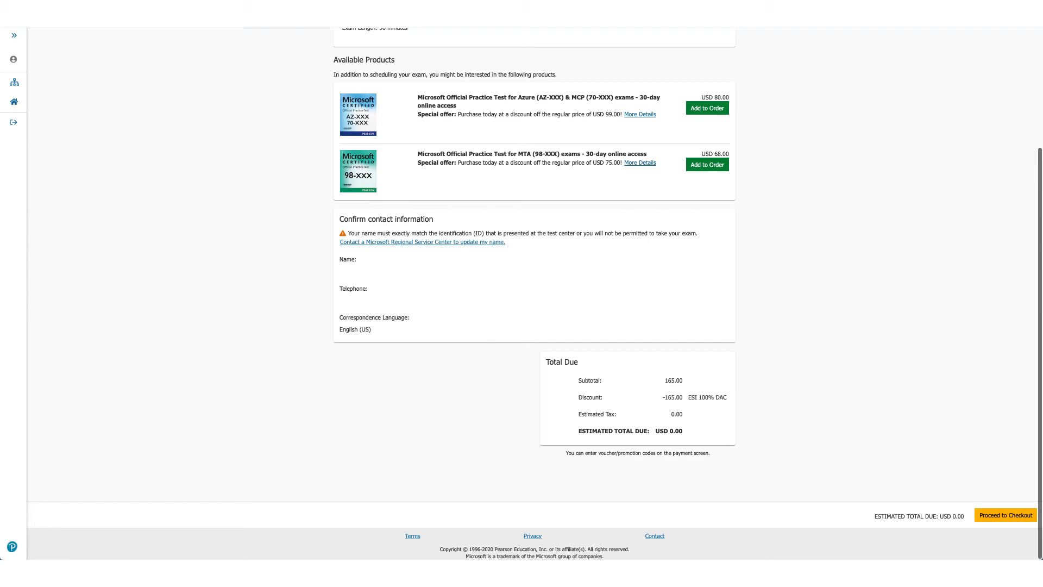
click(1005, 514)
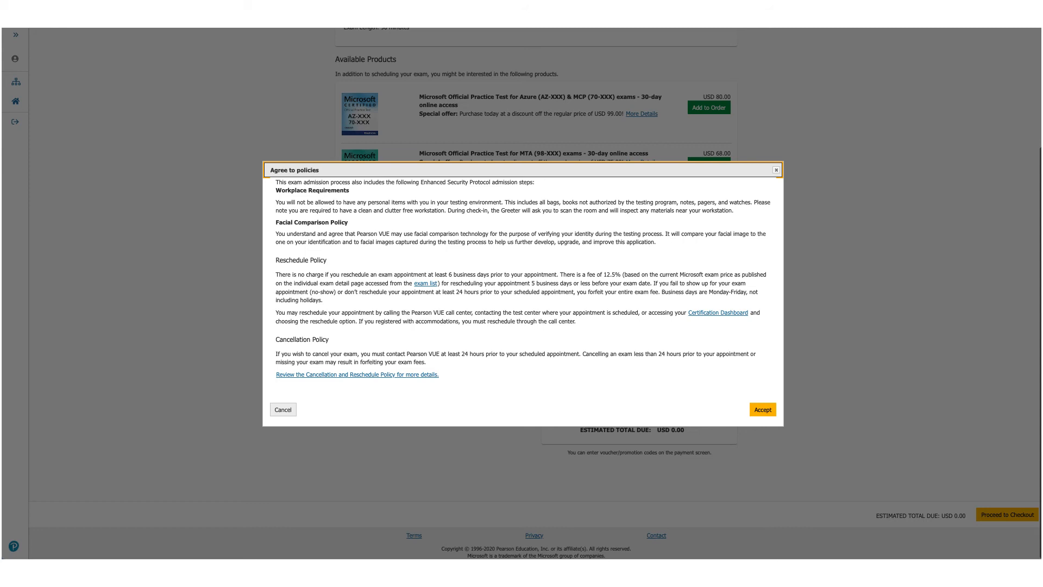
Accept the workplace, reschedule and cancellation policies to reach billing
click(761, 409)
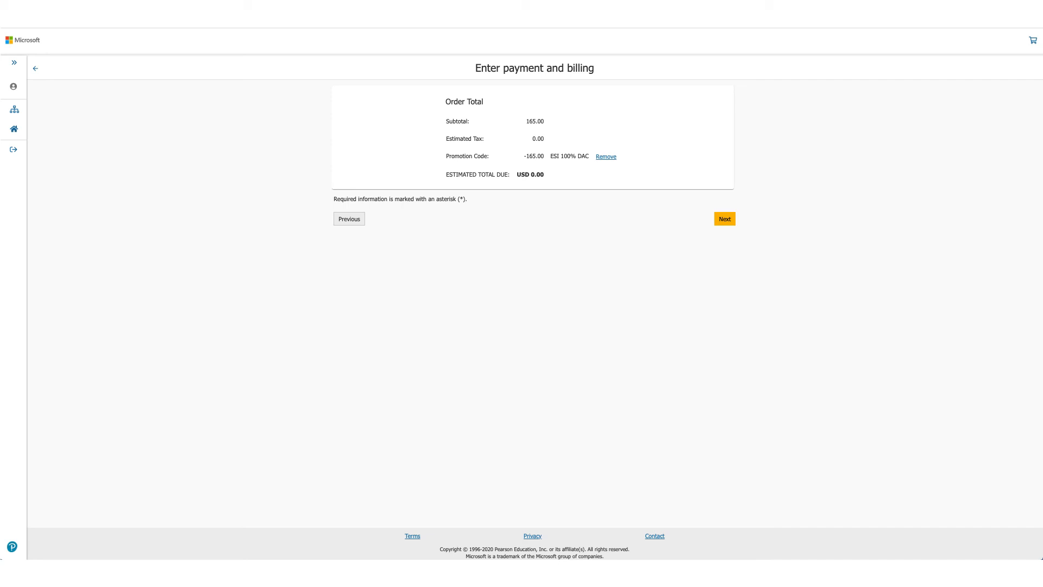
Skip payment with nothing due and submit the AZ-900 exam order for USD 0.00
click(724, 219)
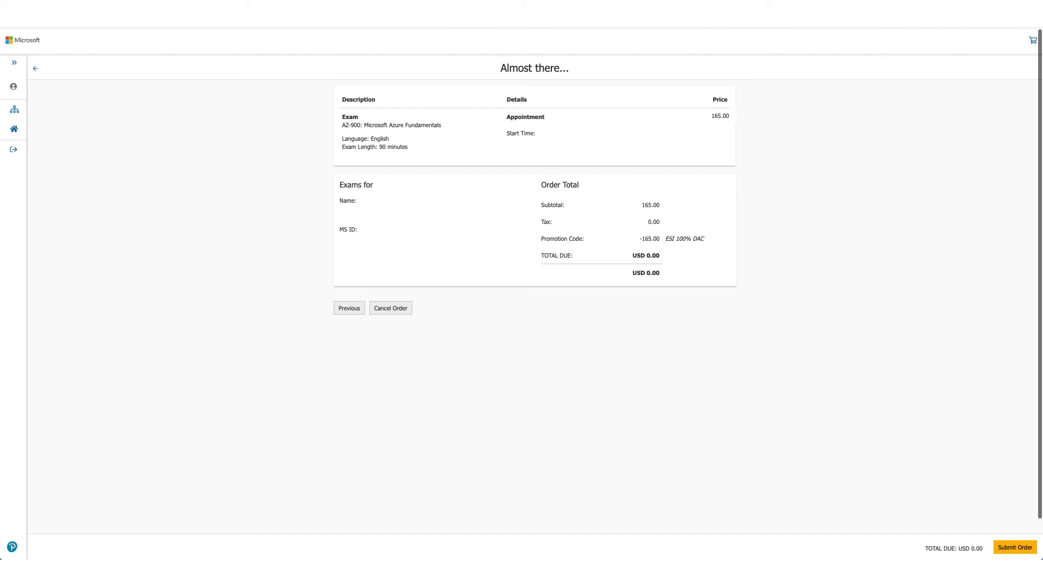
click(1014, 546)
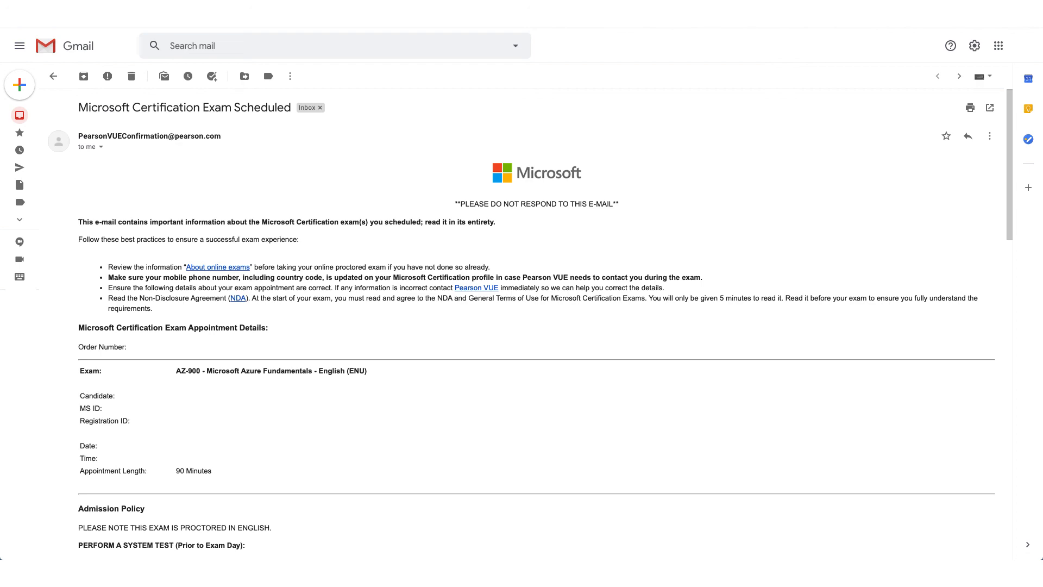
Scroll through the AZ-900 confirmation email to the admission policy and exam-day instructions
scroll(down, 3)
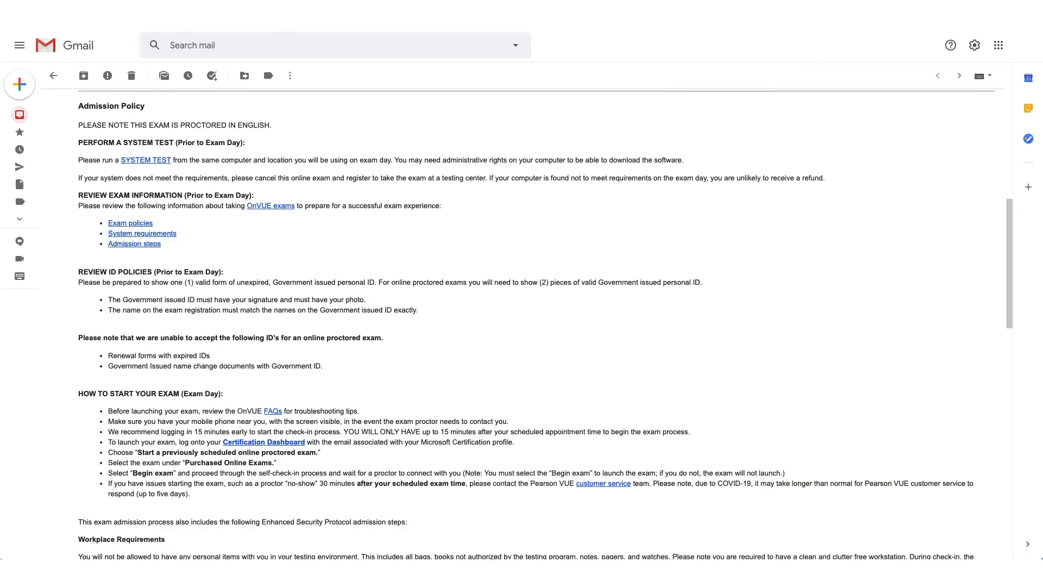